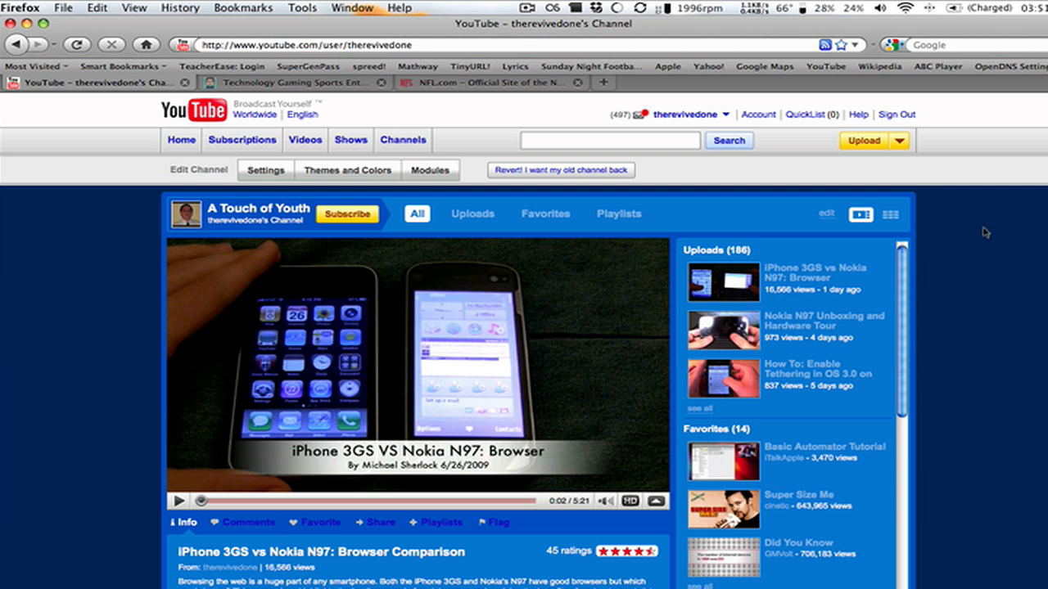
pyautogui.moveTo(986, 232)
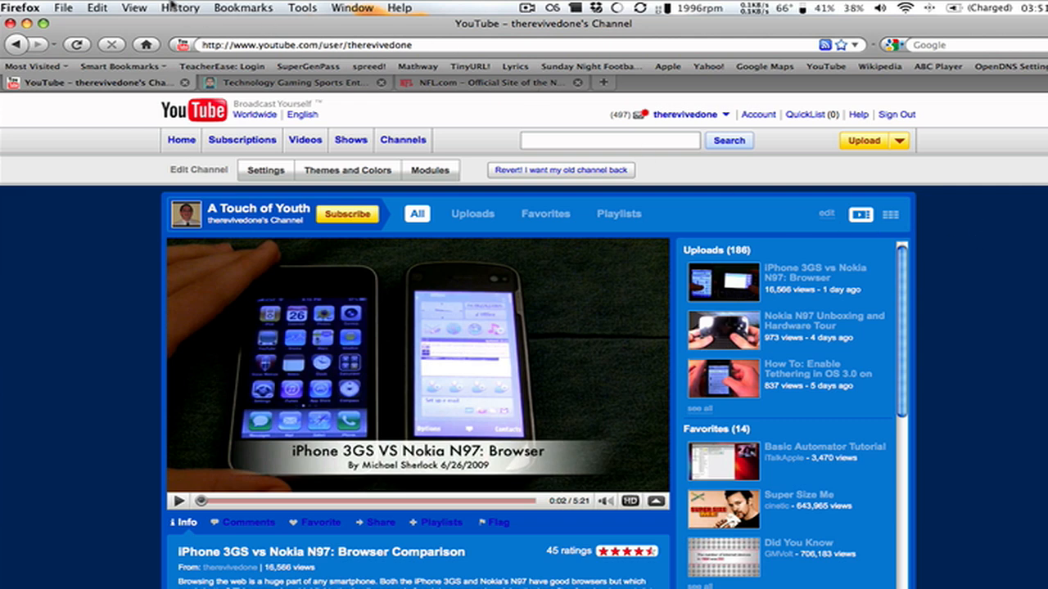
# - Use History > Show All History to list today's 118 visited pages in the Library
pyautogui.click(179, 7)
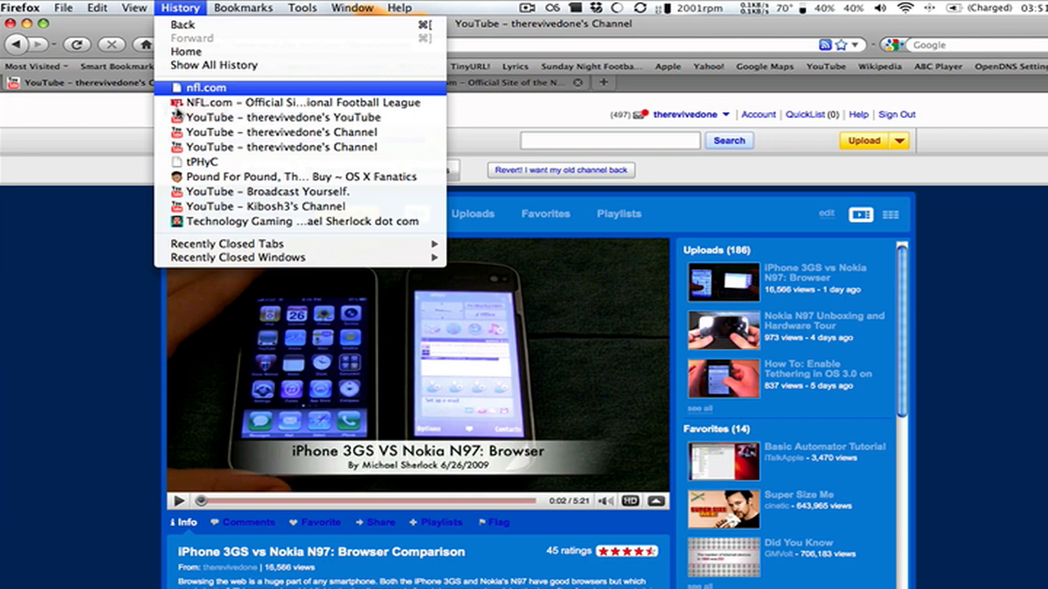
pyautogui.moveTo(214, 64)
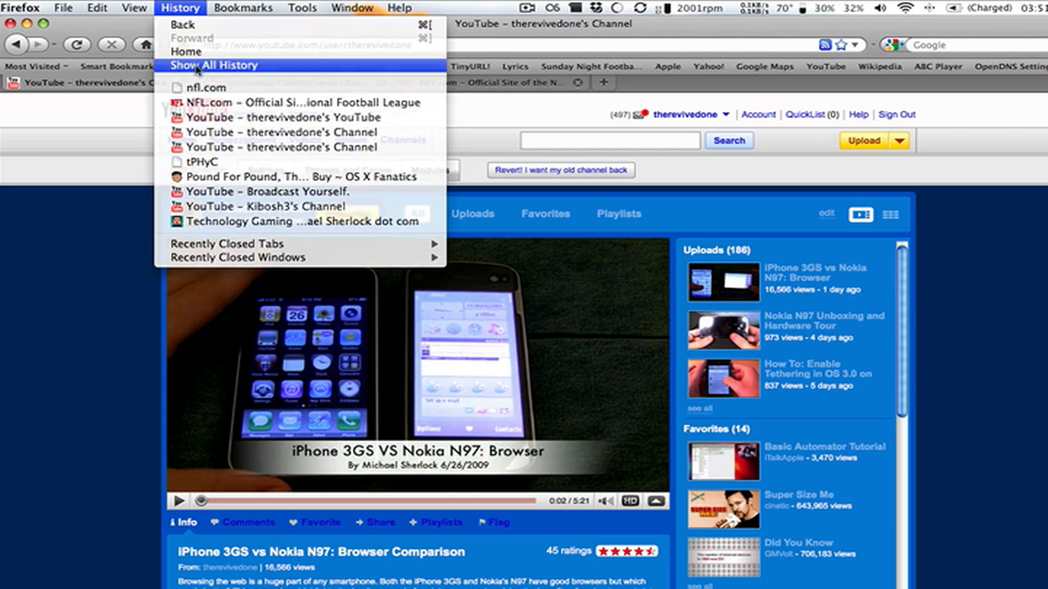
pyautogui.click(215, 65)
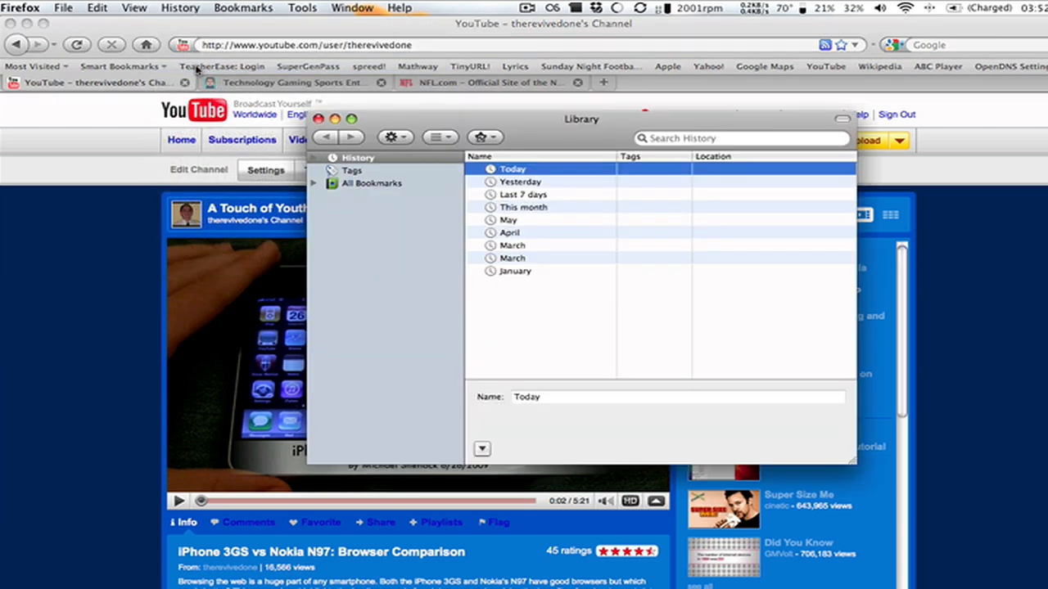
pyautogui.moveTo(610, 131)
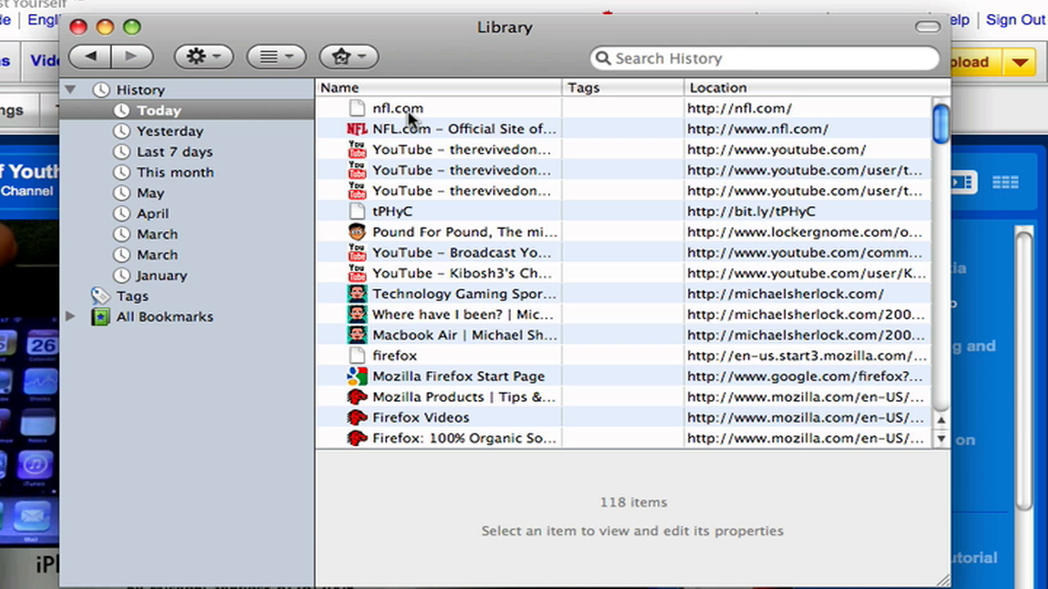
pyautogui.moveTo(446, 225)
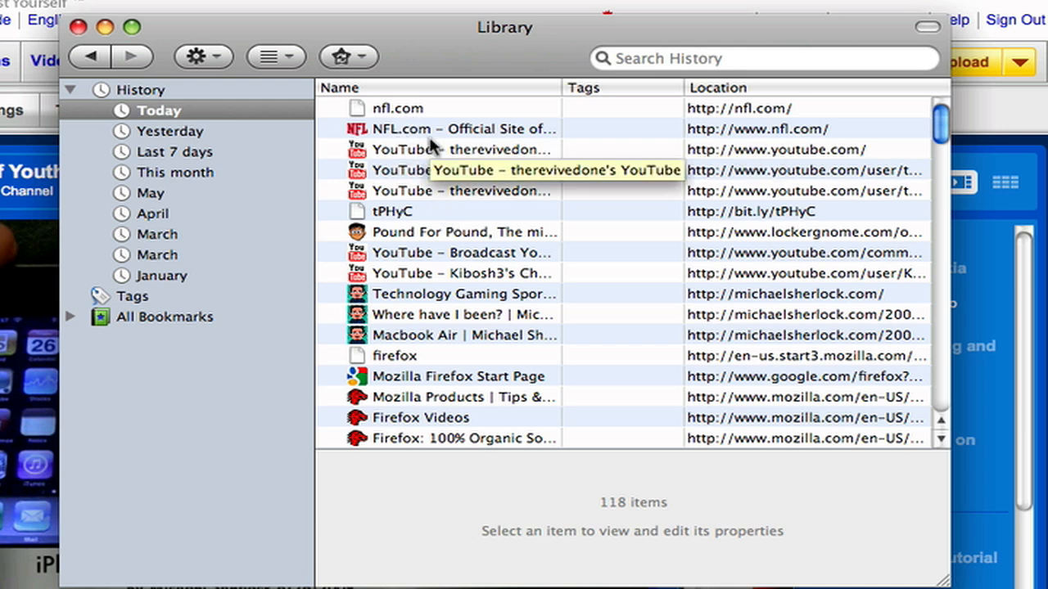
pyautogui.moveTo(416, 302)
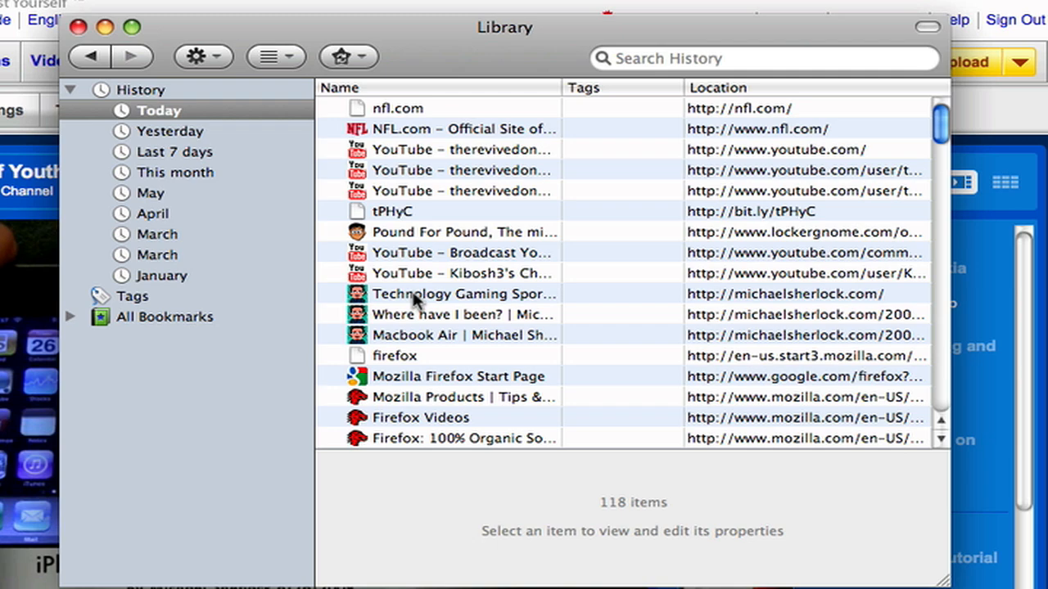
pyautogui.rightClick(459, 293)
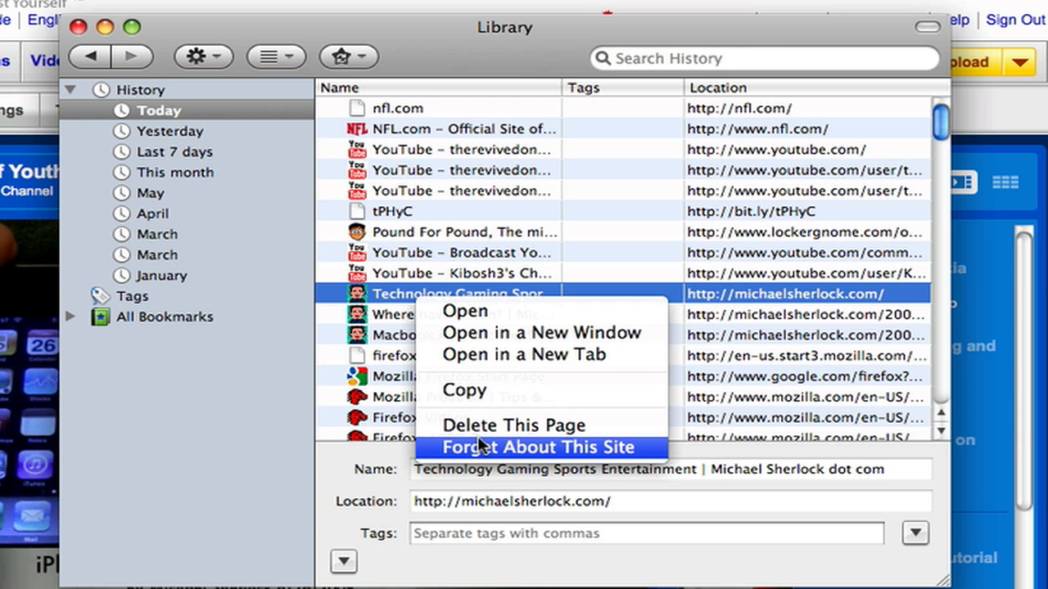
pyautogui.moveTo(549, 43)
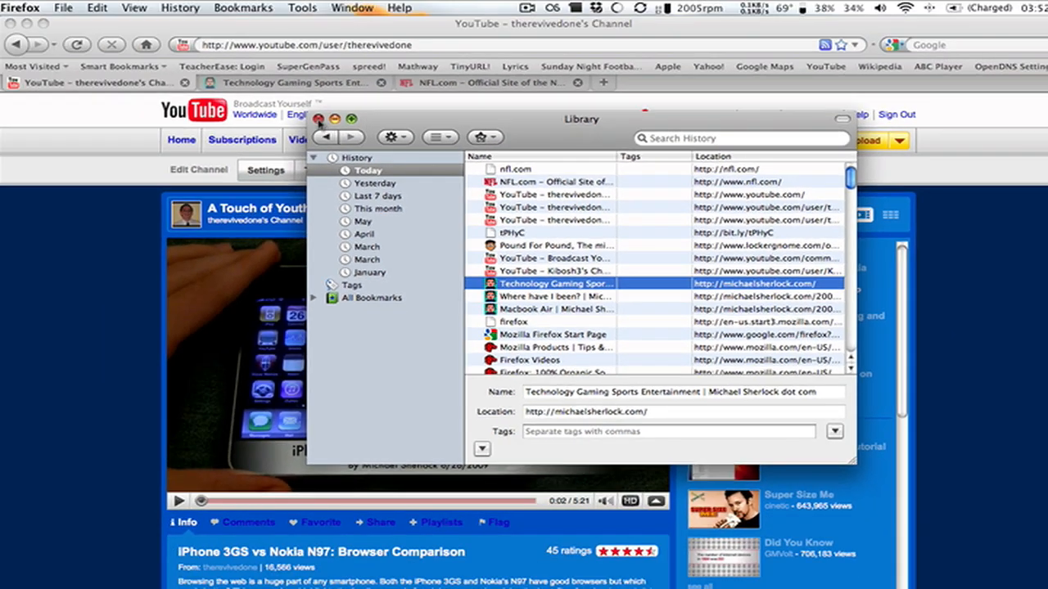
# - Close the history Library window and bring up the Tools menu
pyautogui.click(320, 118)
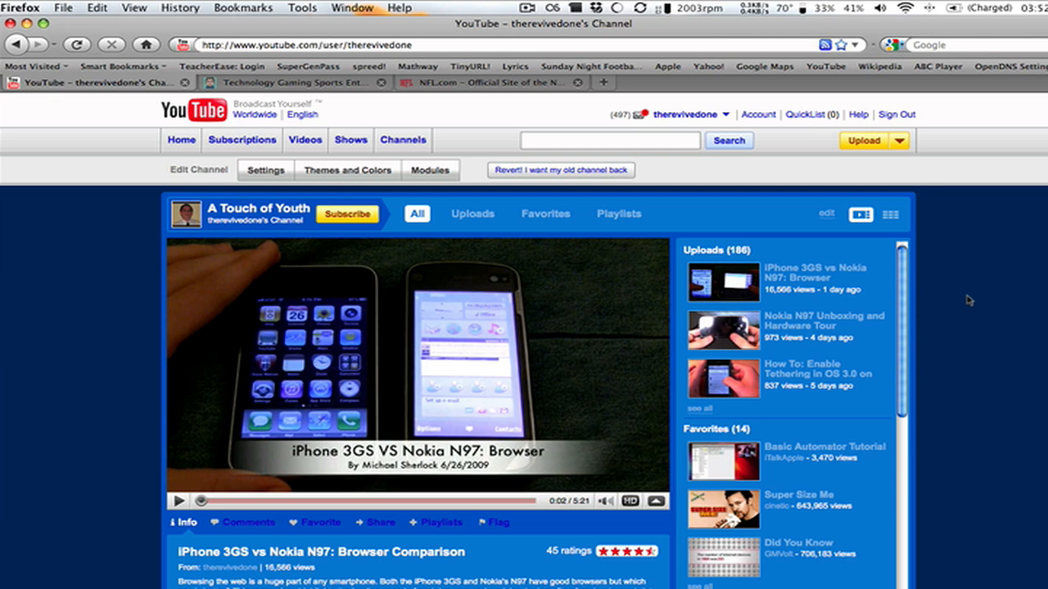
pyautogui.moveTo(479, 96)
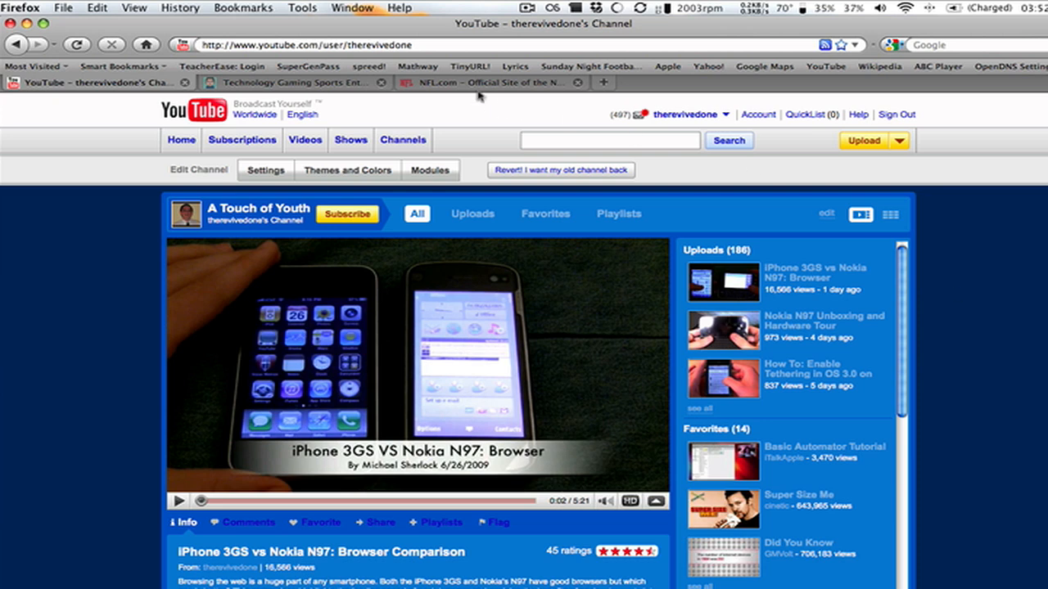
pyautogui.click(302, 8)
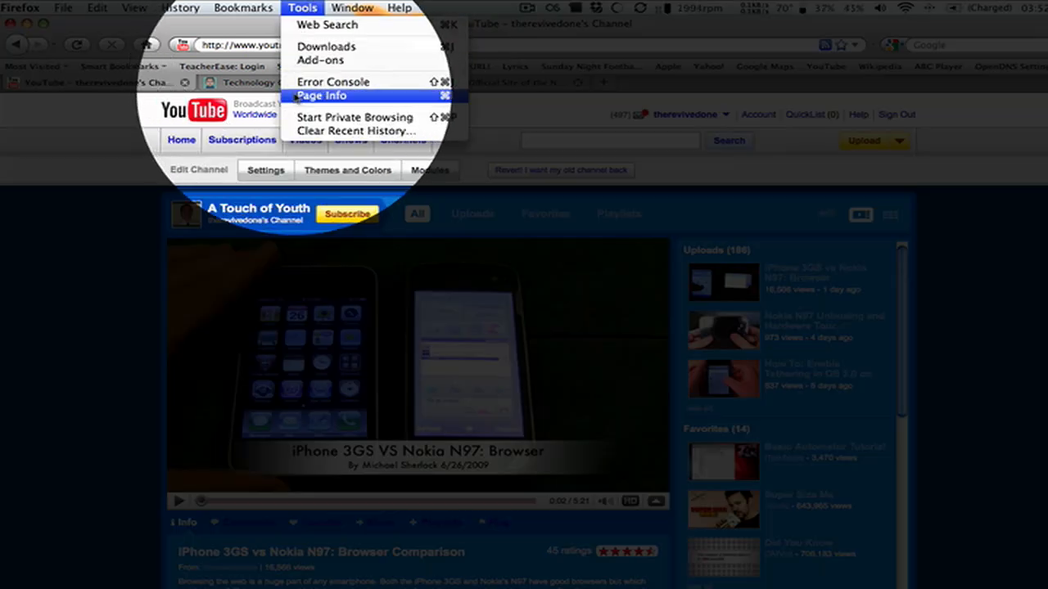
pyautogui.moveTo(354, 117)
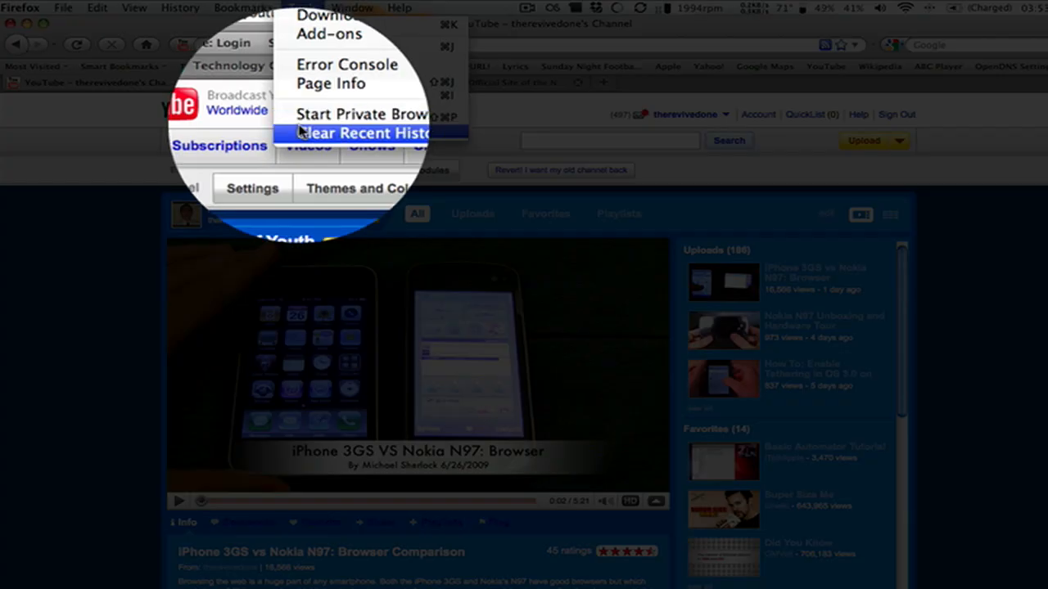
# - Clear the last hour of browsing history with Clear Recent History
pyautogui.click(360, 133)
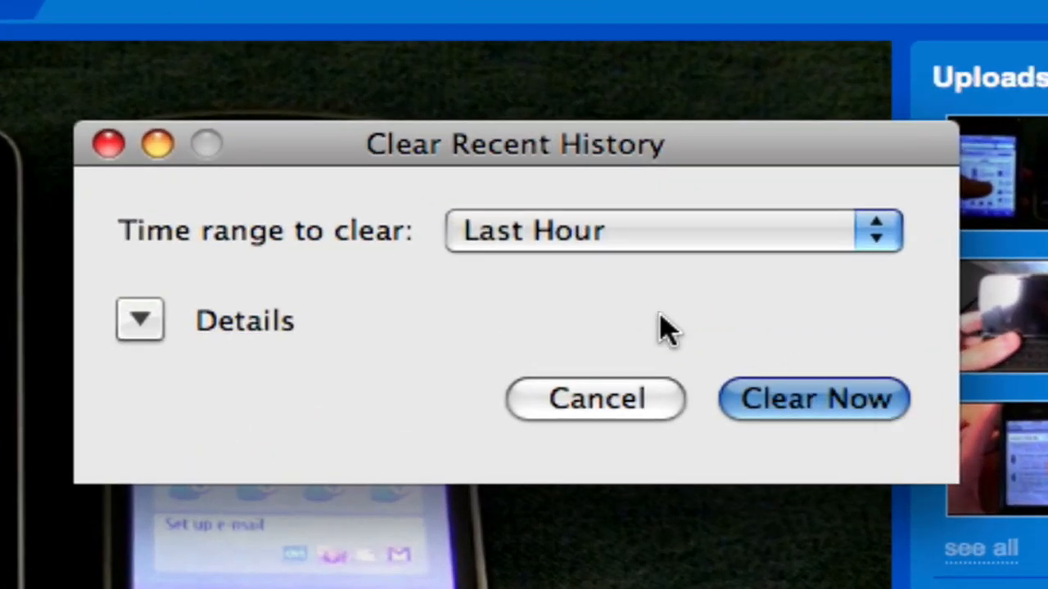
pyautogui.click(671, 230)
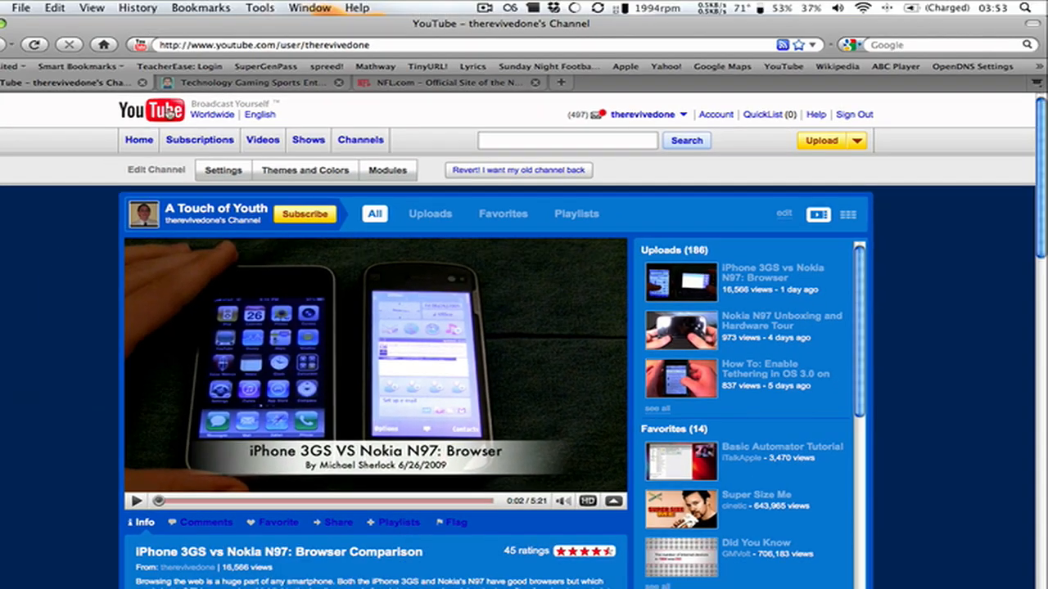
pyautogui.click(259, 8)
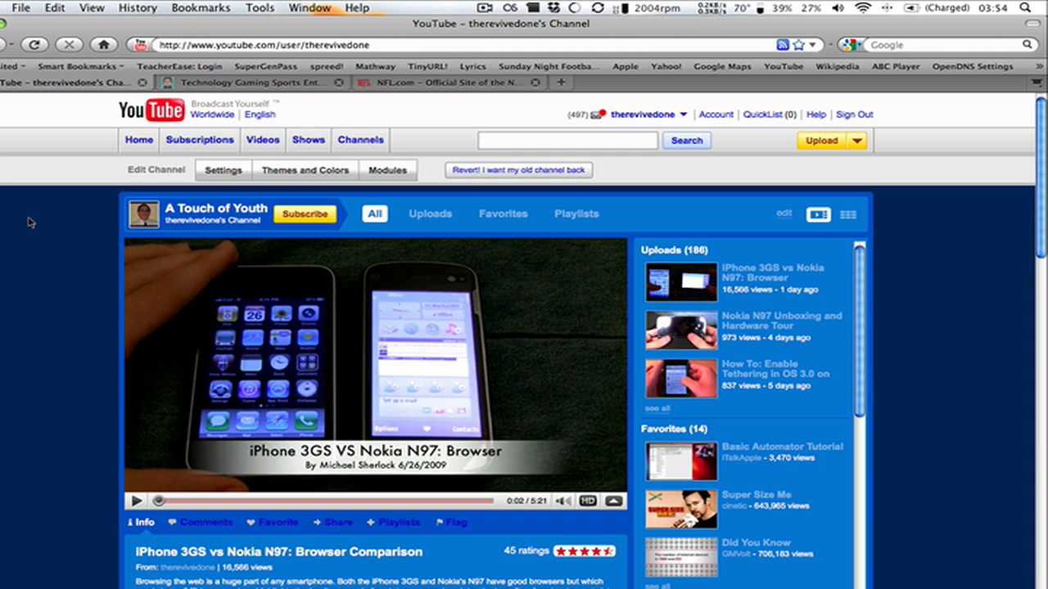
pyautogui.moveTo(246, 82)
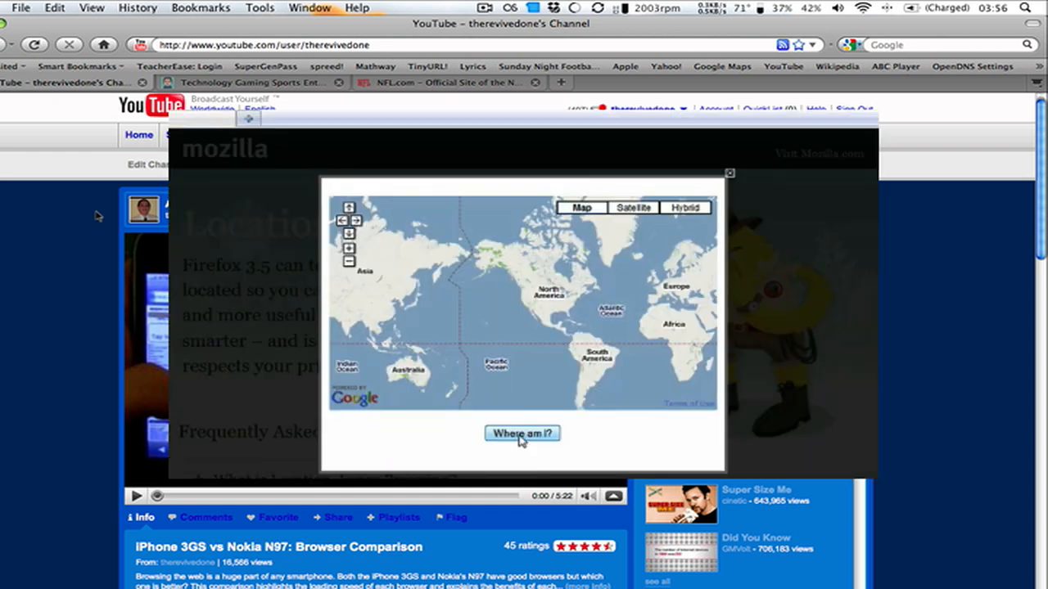
# - Pinpoint the current location on the geolocation map, then go to the World's Fastest Clapper video
pyautogui.click(522, 433)
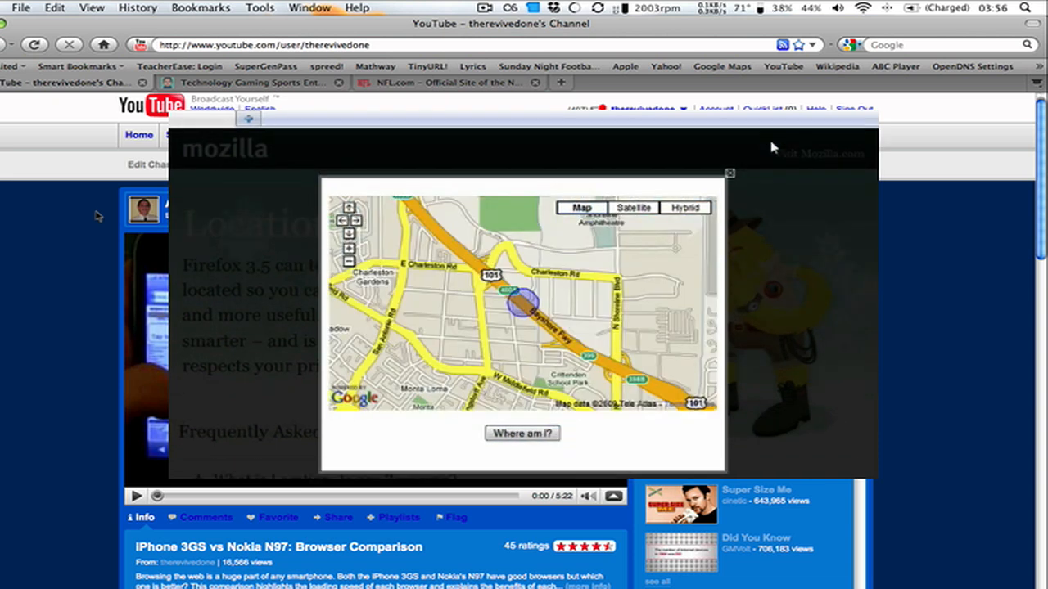
pyautogui.click(728, 174)
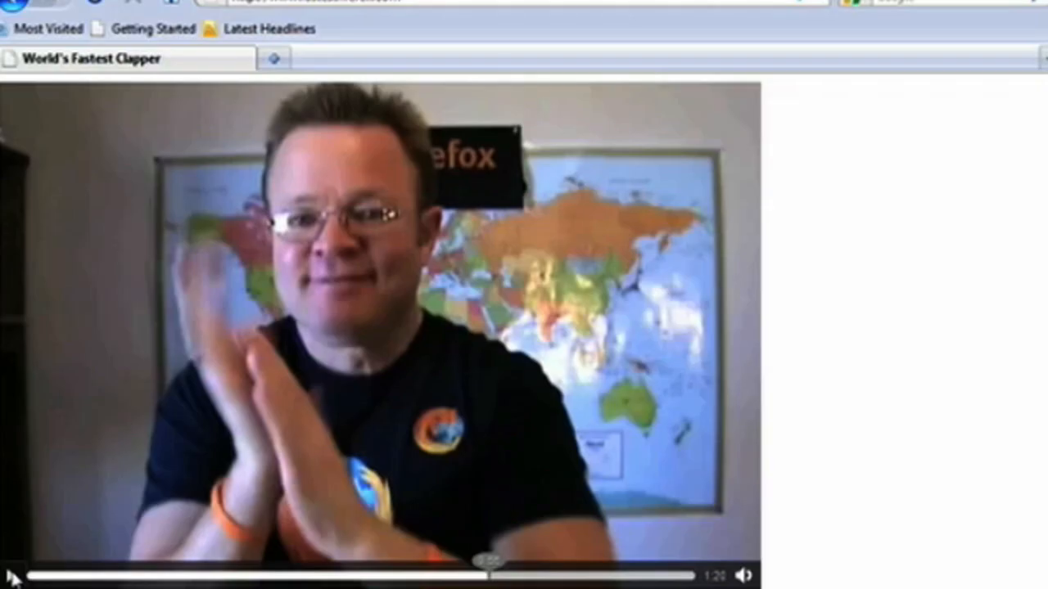
# - Play the Clapper video, bring up its playback options, and overlay the Firefox logo
pyautogui.click(15, 575)
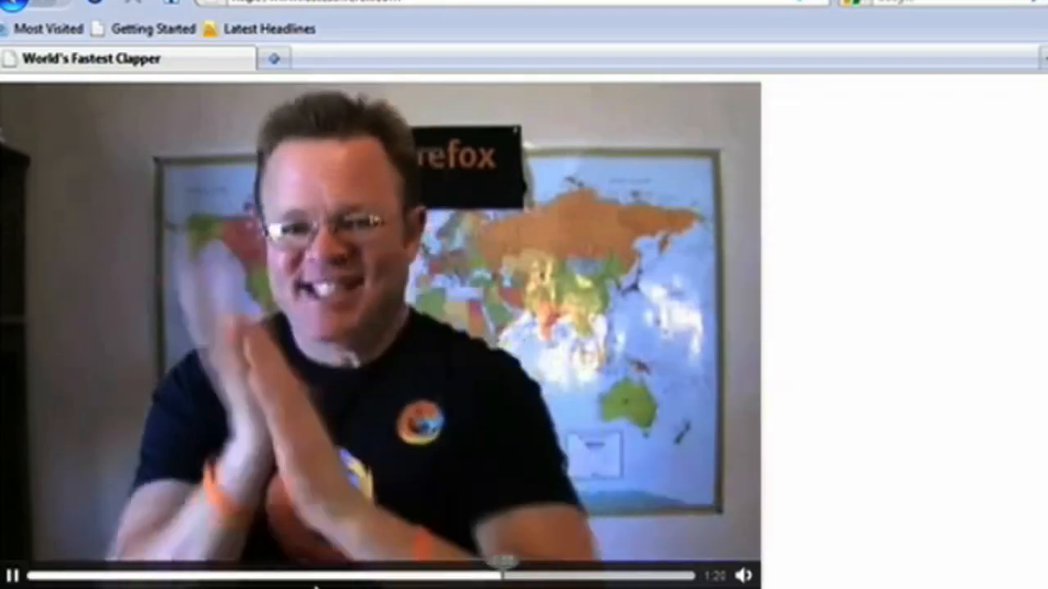
pyautogui.click(742, 573)
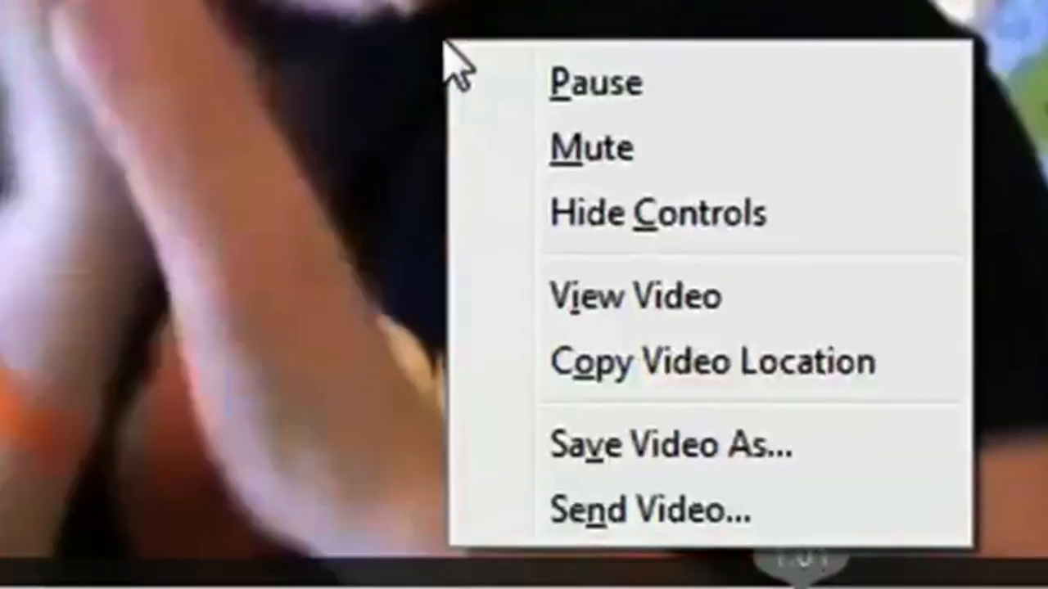
pyautogui.moveTo(503, 449)
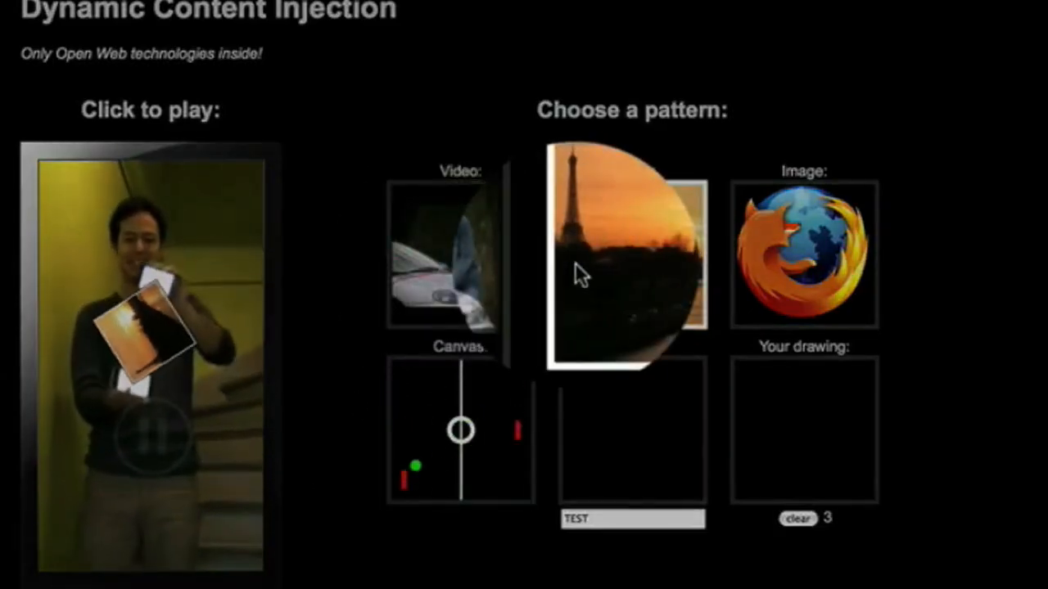
pyautogui.click(803, 254)
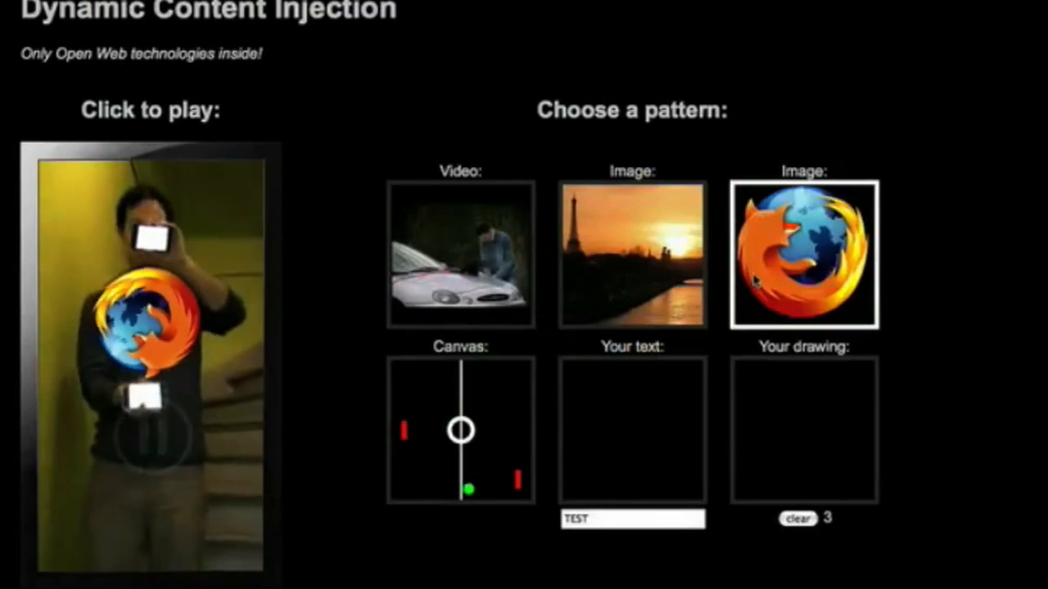